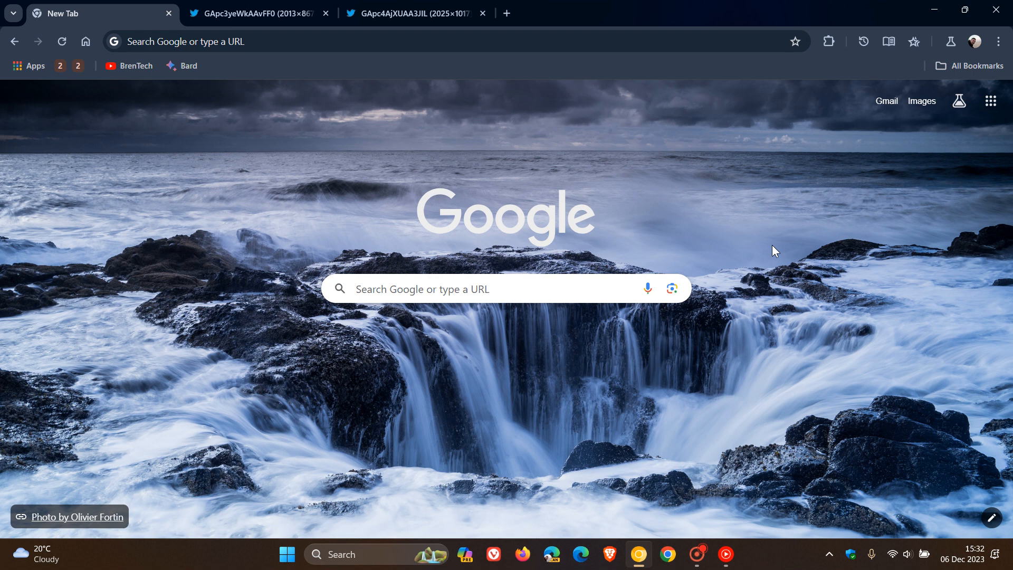
mouse_move(657, 378)
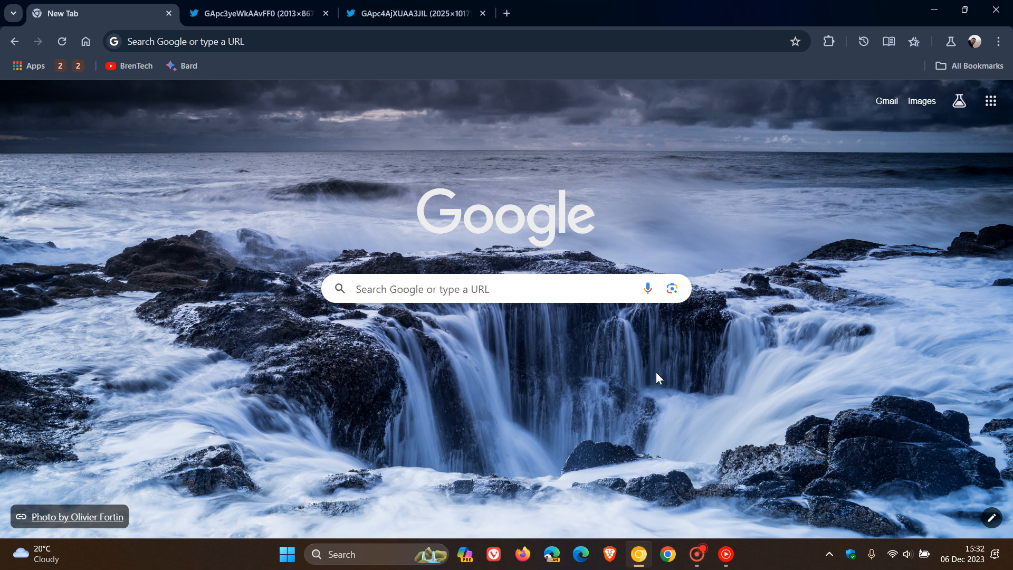
mouse_move(664, 379)
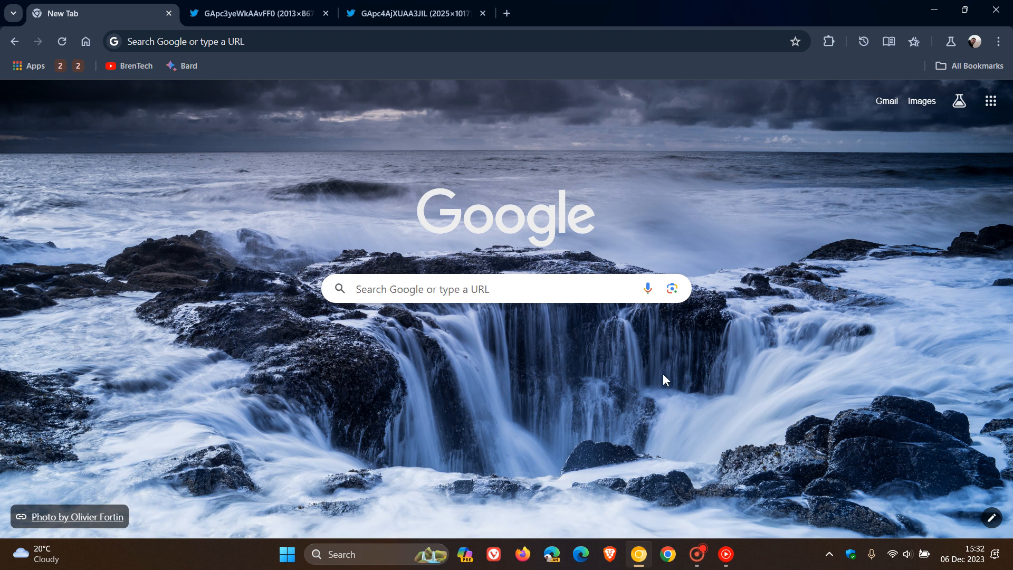
Step: Switch to the GAPc3yeWkAAvFF0 tab showing the former Advanced settings screenshot
left_click(255, 12)
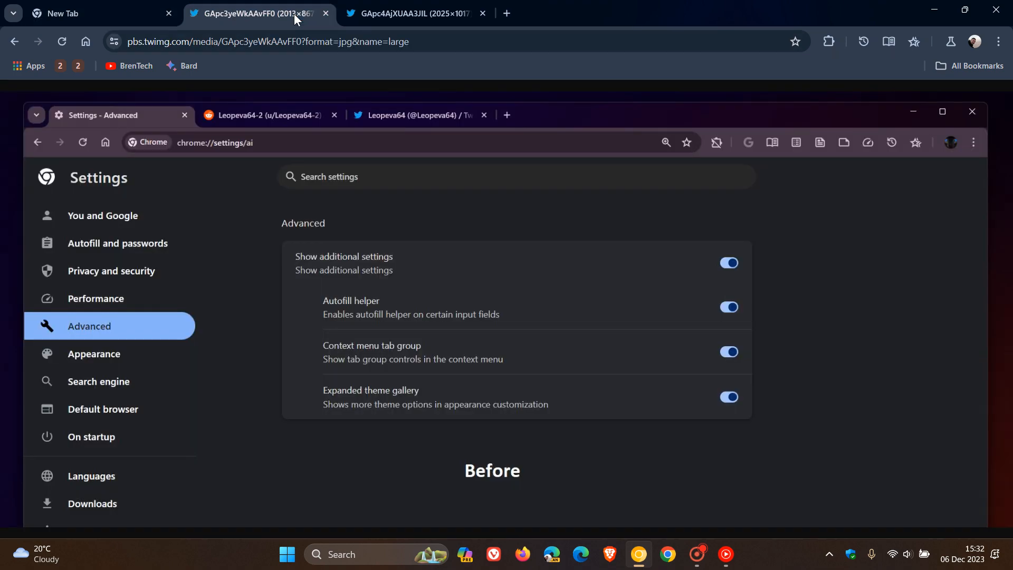
mouse_move(247, 324)
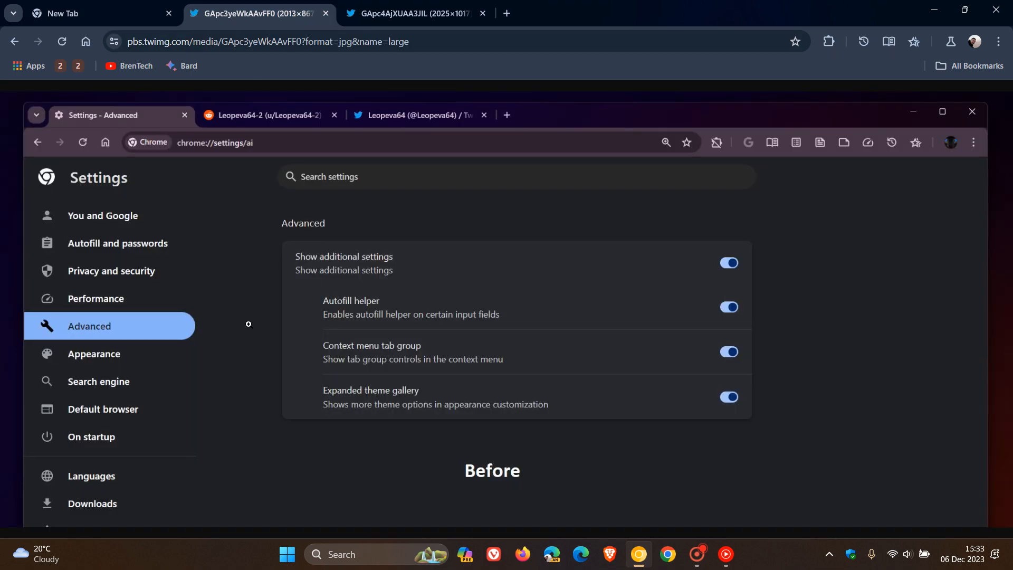
mouse_move(807, 353)
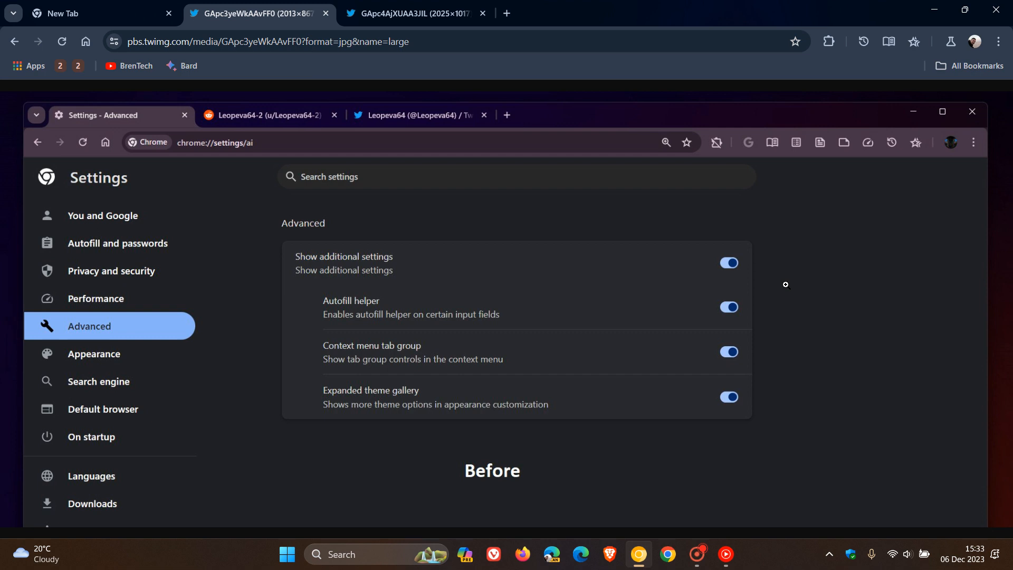
mouse_move(181, 346)
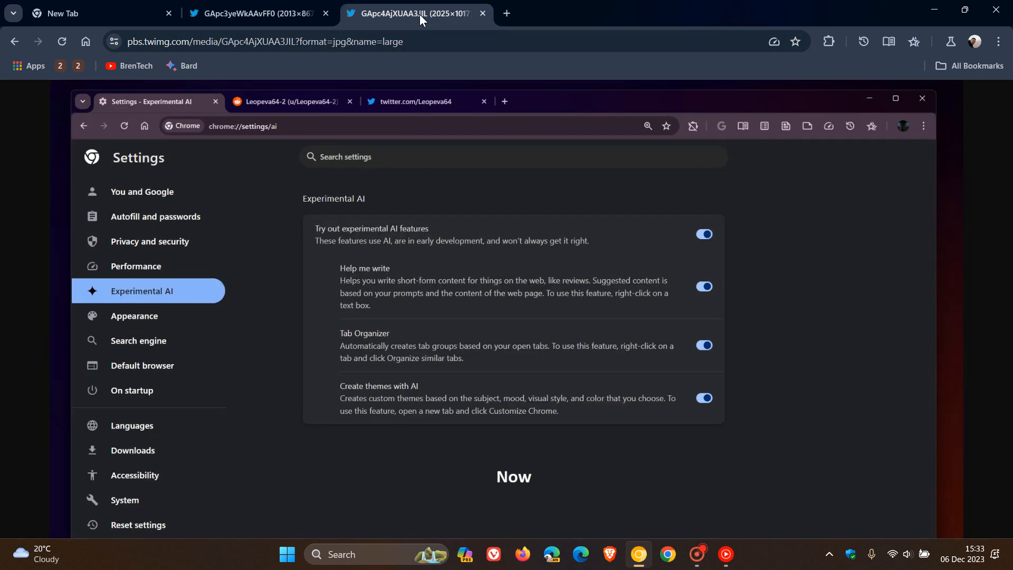
mouse_move(849, 295)
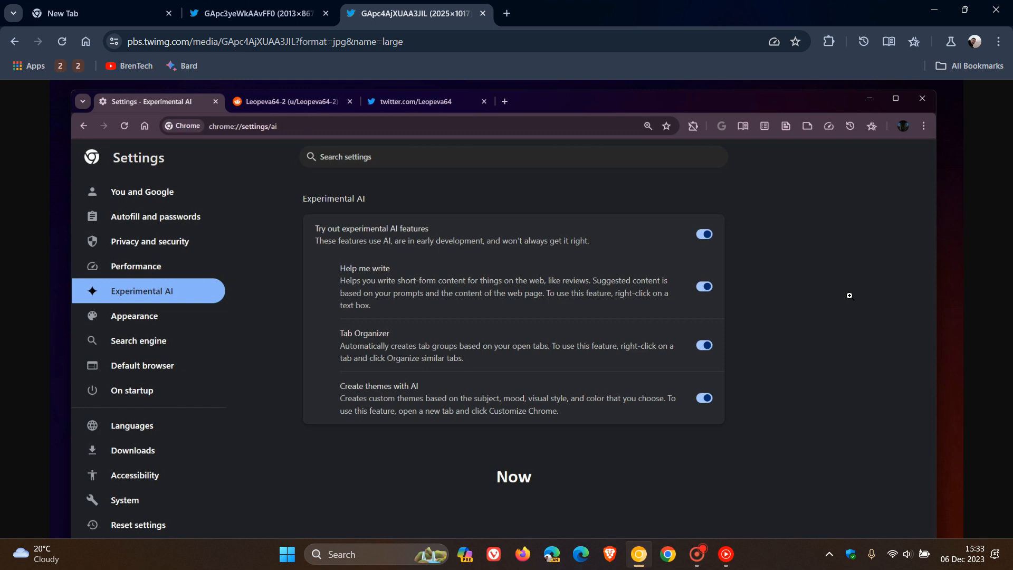
mouse_move(837, 354)
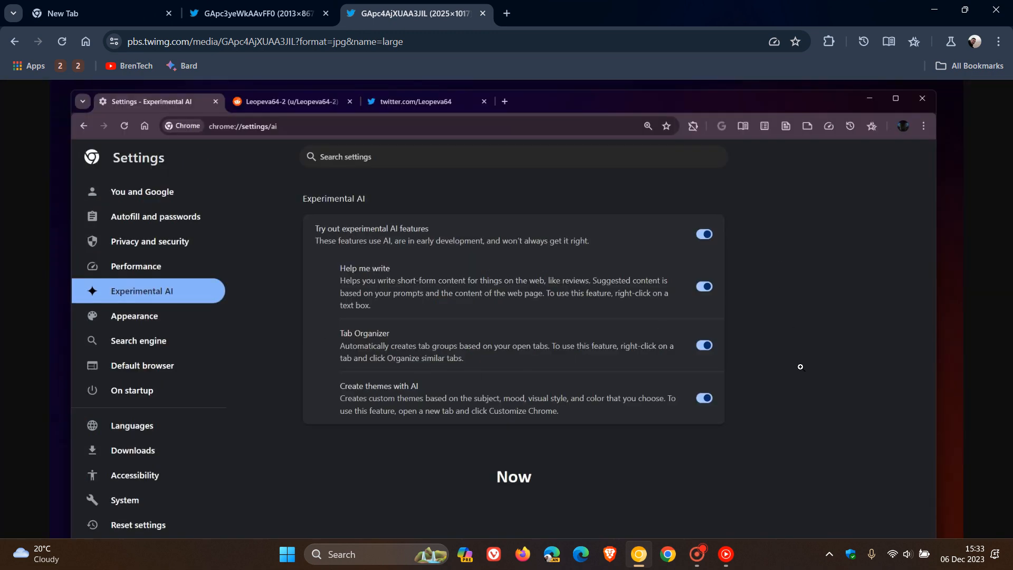
mouse_move(789, 416)
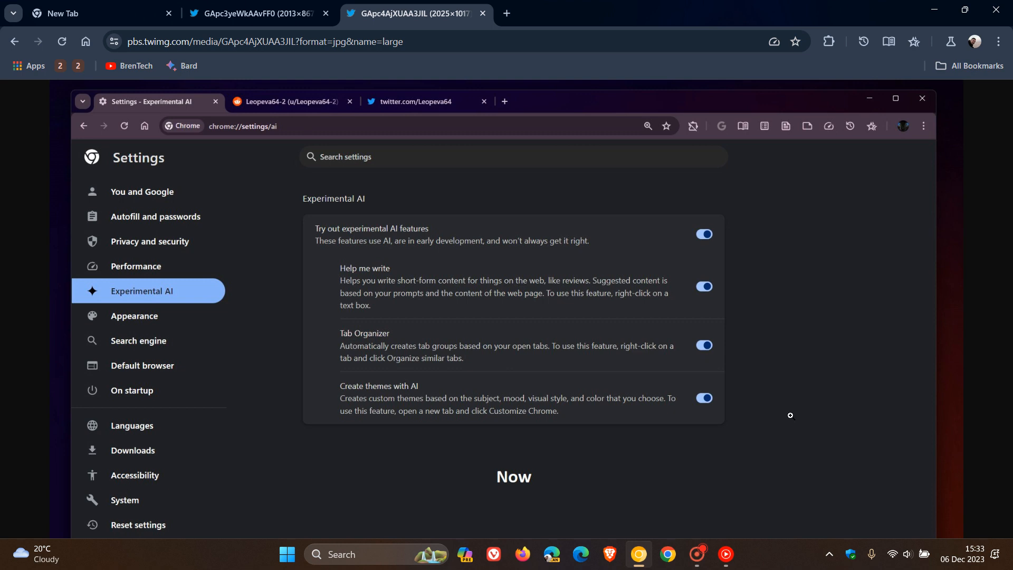
mouse_move(642, 335)
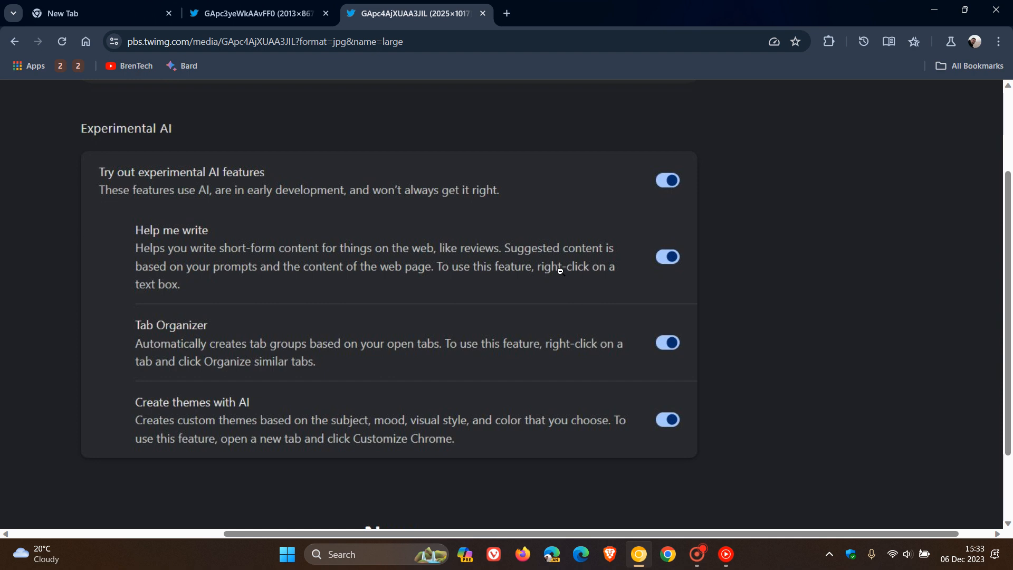
mouse_move(229, 221)
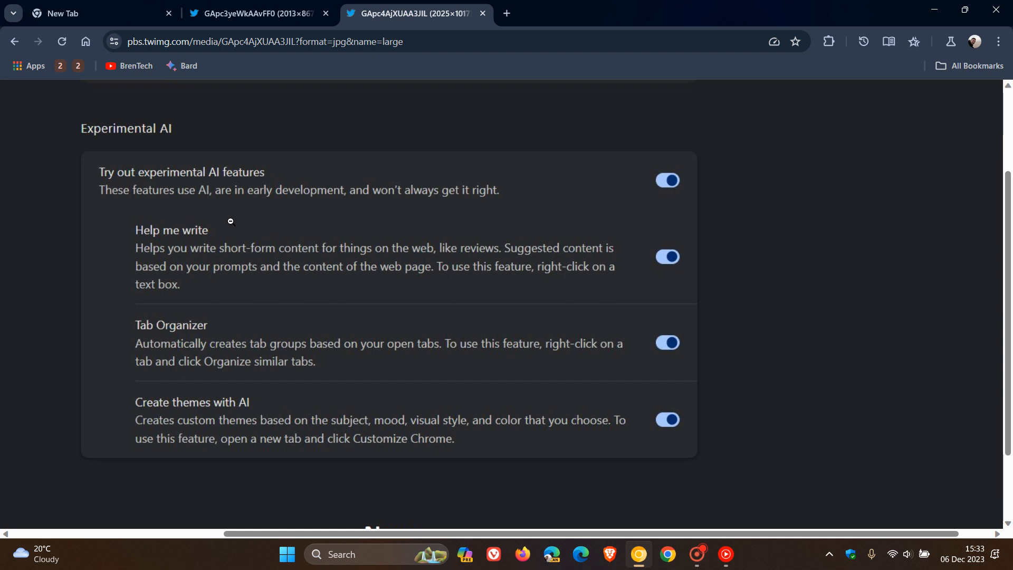
mouse_move(725, 354)
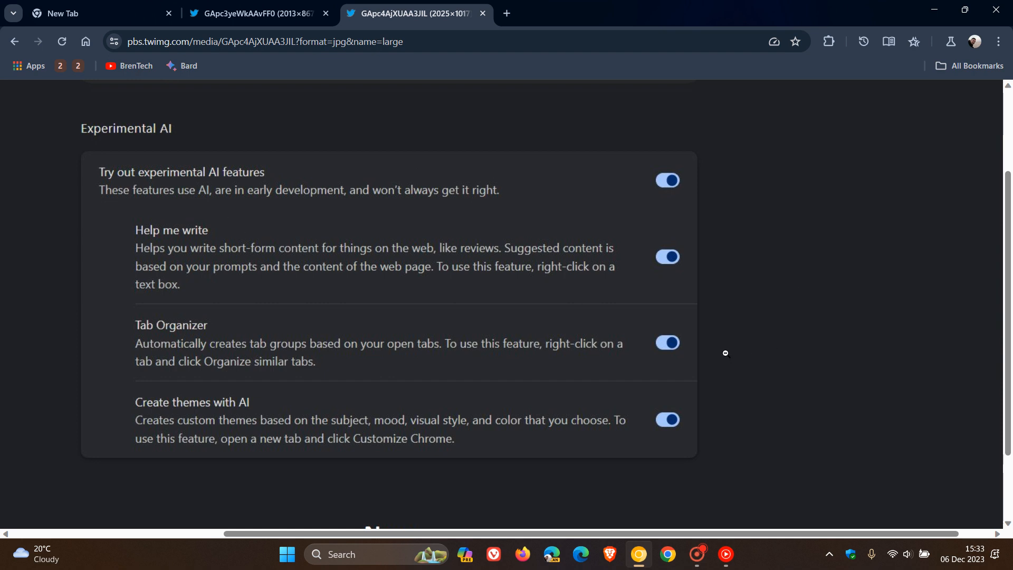
mouse_move(749, 329)
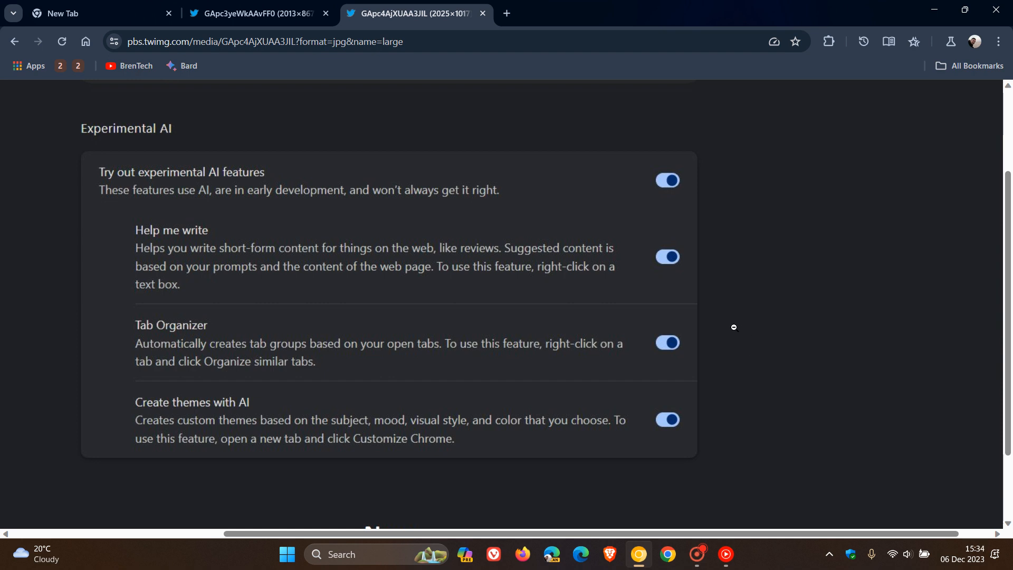
mouse_move(724, 335)
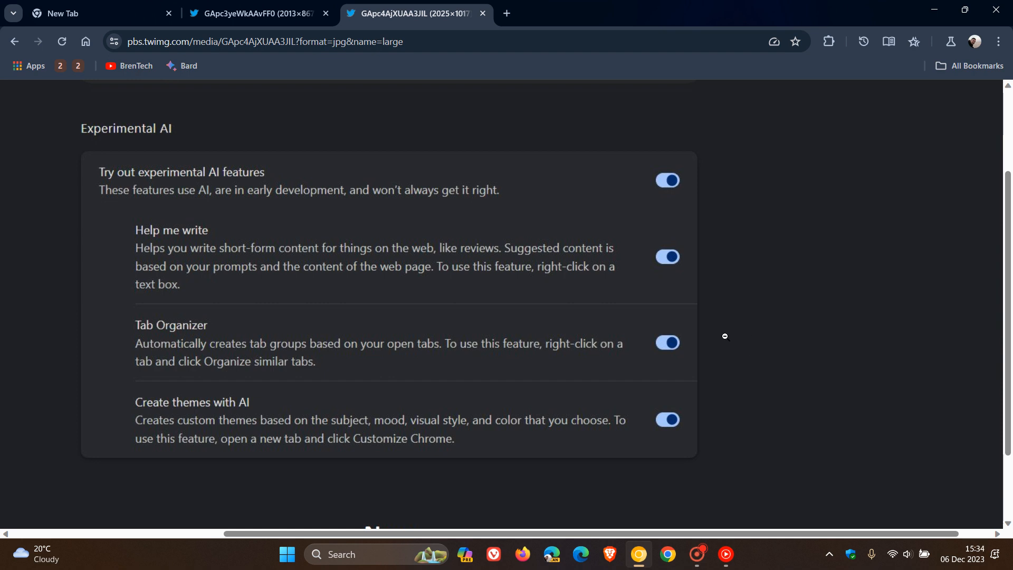
mouse_move(281, 316)
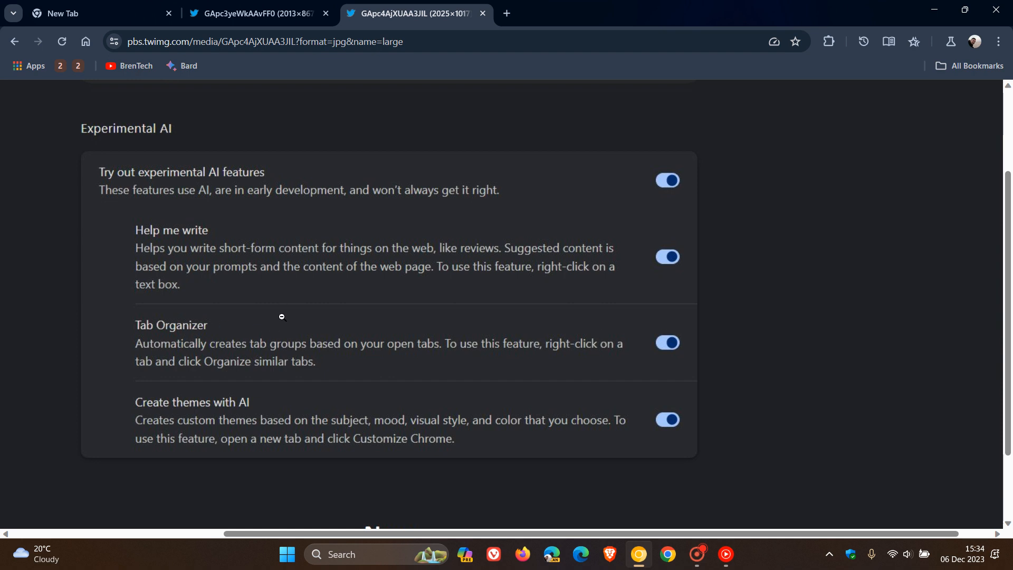
mouse_move(738, 412)
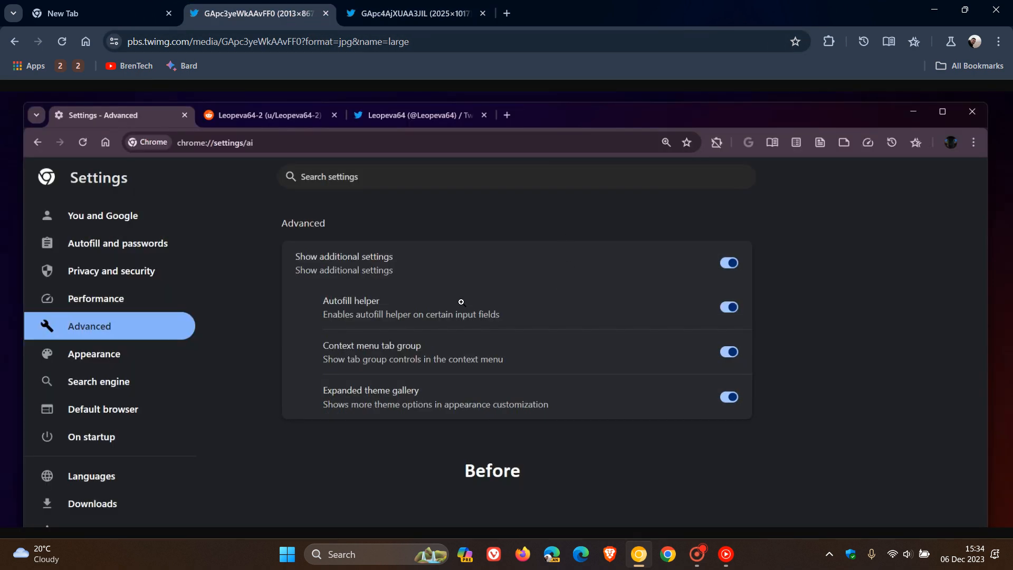
mouse_move(508, 344)
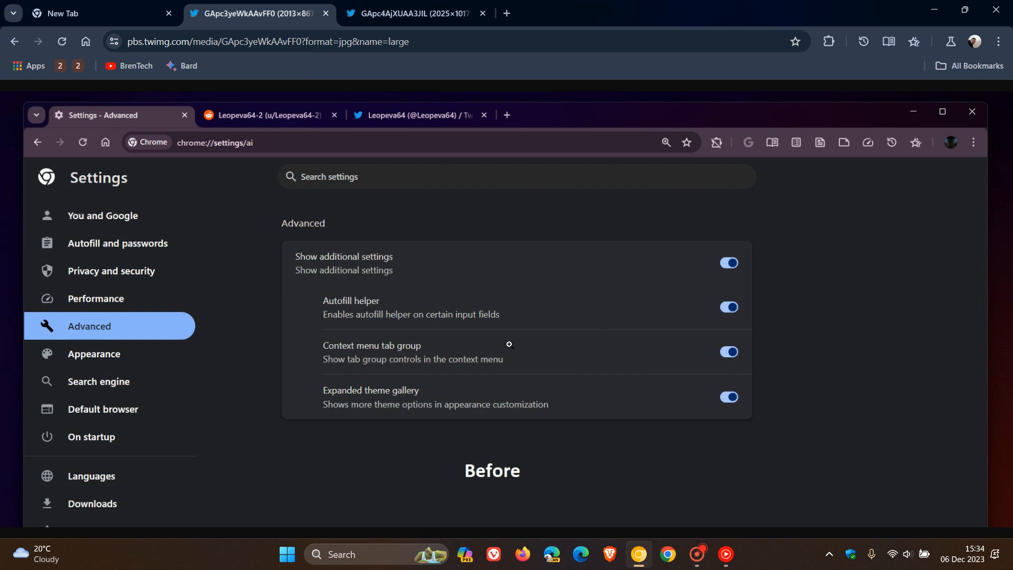
mouse_move(548, 293)
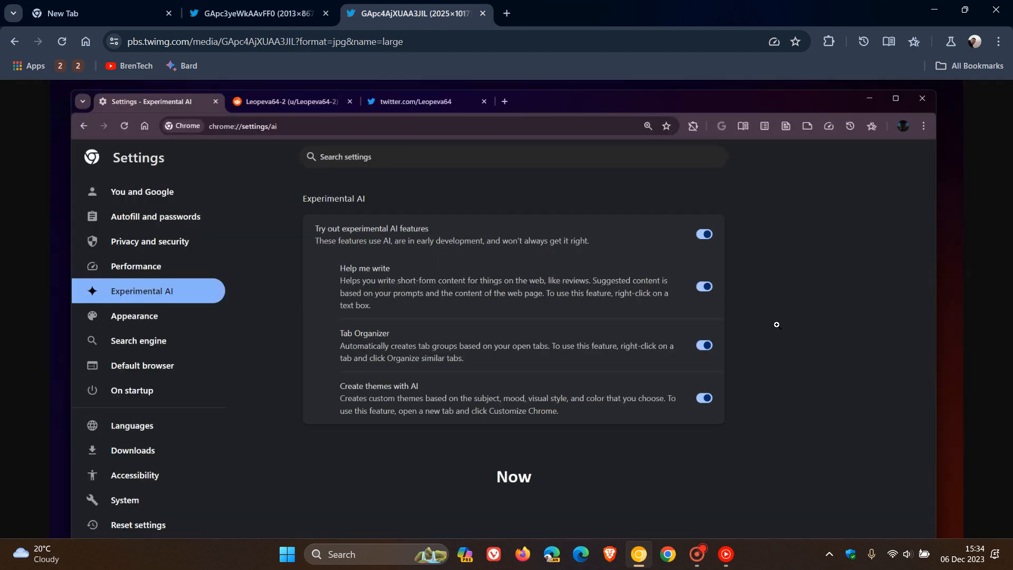
mouse_move(783, 323)
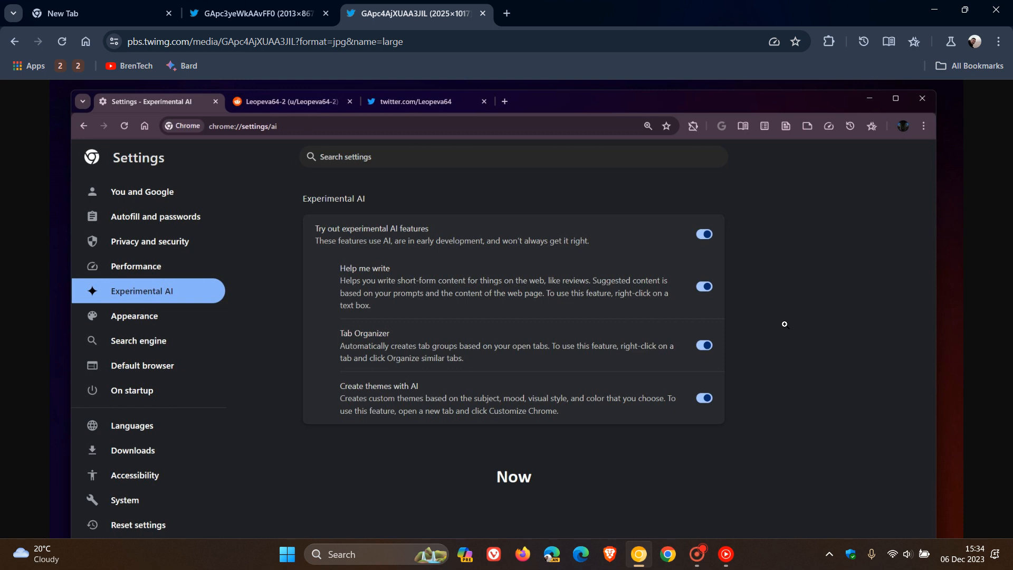
mouse_move(585, 326)
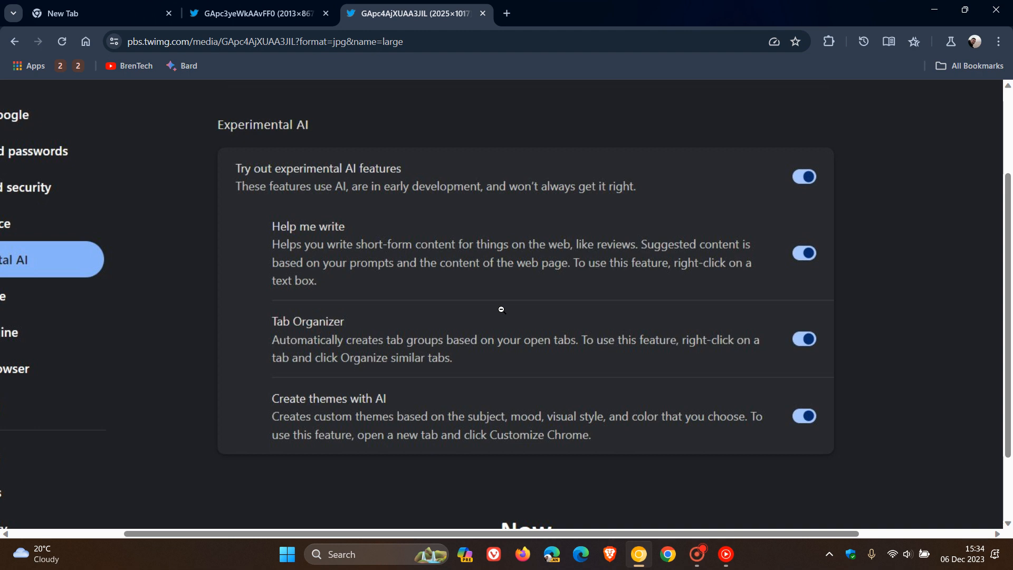
mouse_move(622, 361)
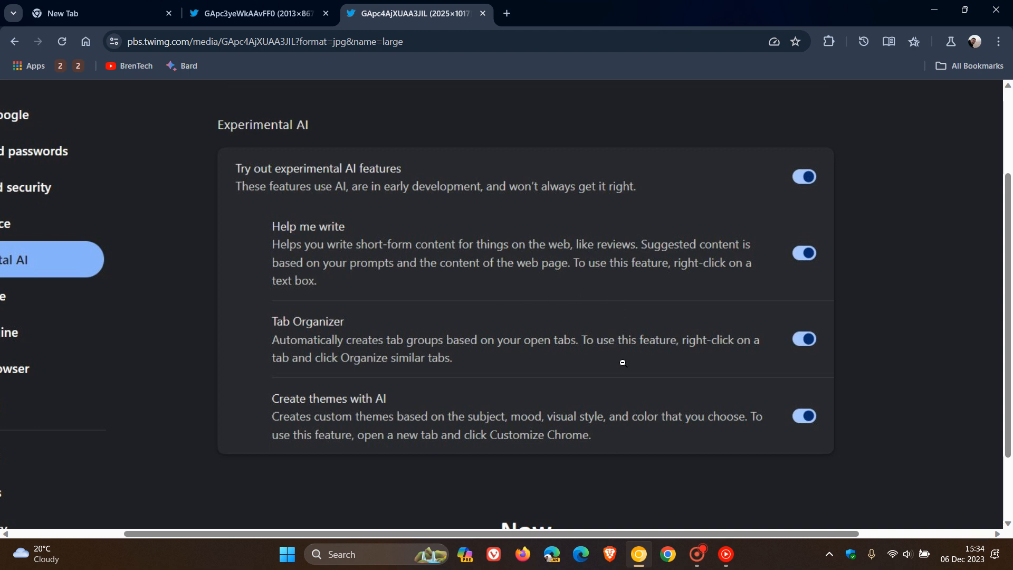
mouse_move(553, 358)
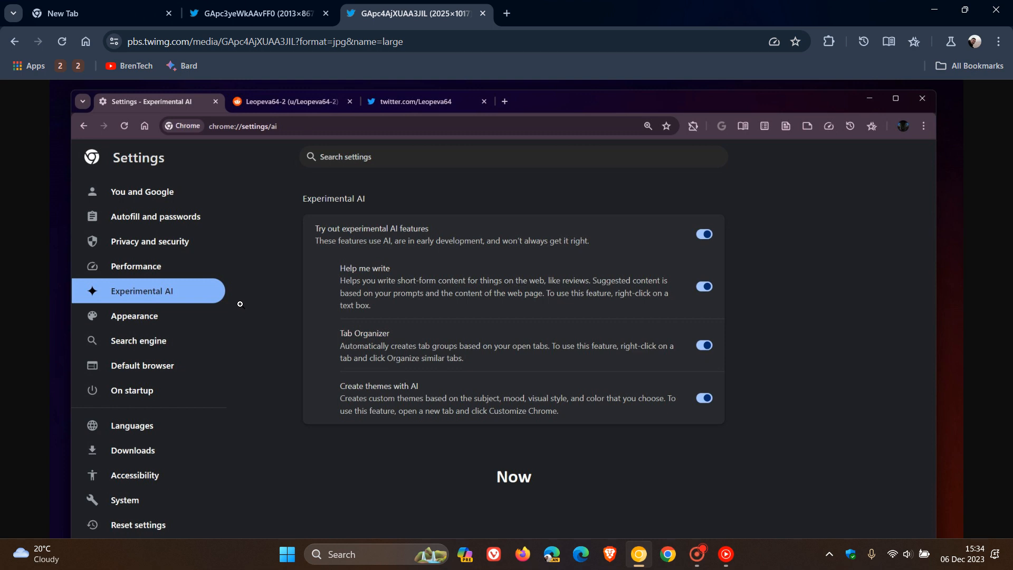
mouse_move(809, 295)
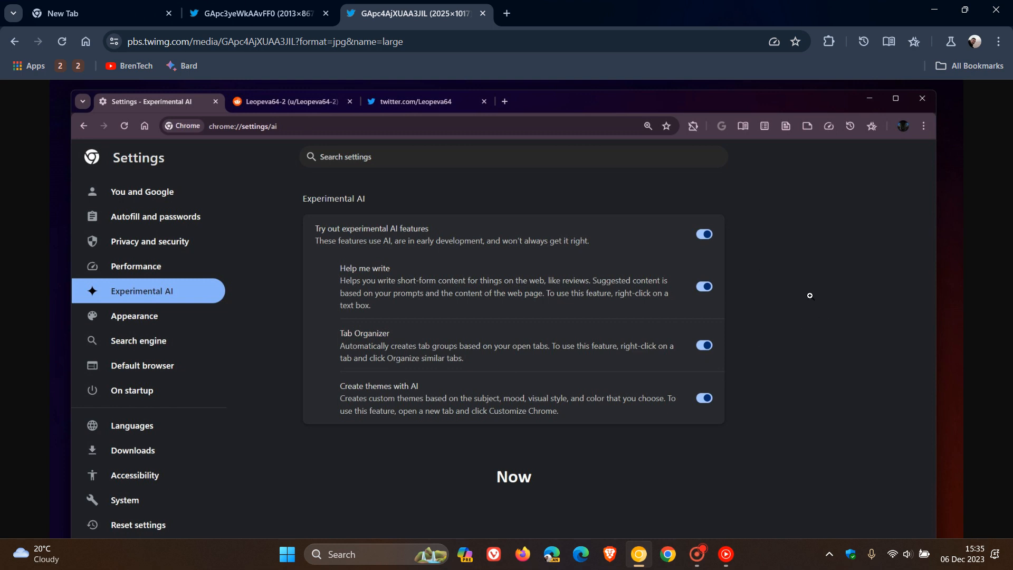